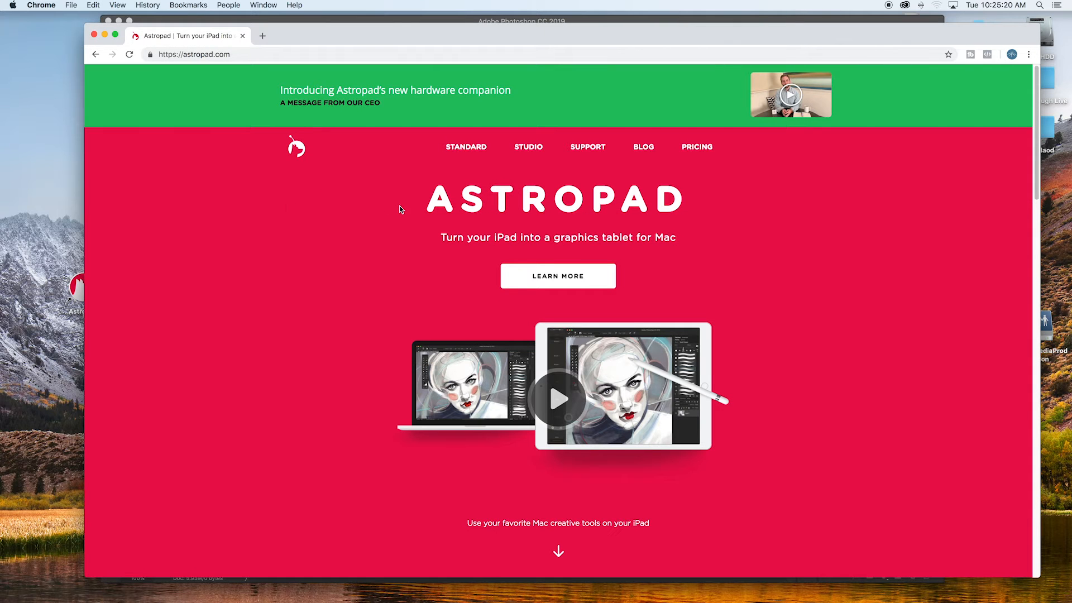
{"action": "mouse_move", "coordinate": [278, 243]}
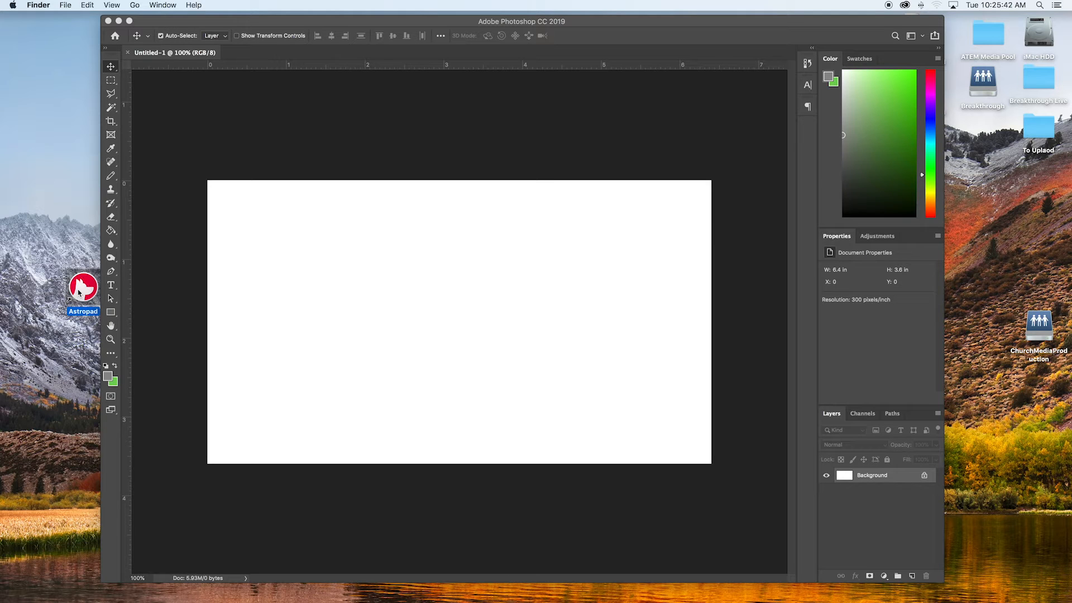
Launch Astropad on the Mac and open it on the iPad to reach its connect screen
{"action": "left_click", "coordinate": [83, 287]}
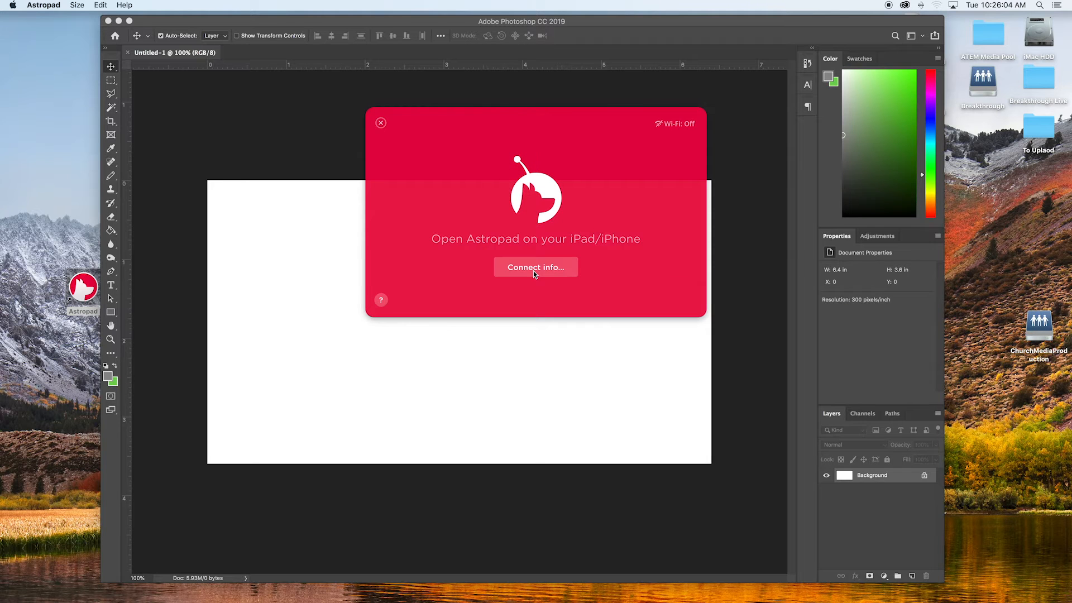
{"action": "left_click", "coordinate": [535, 268]}
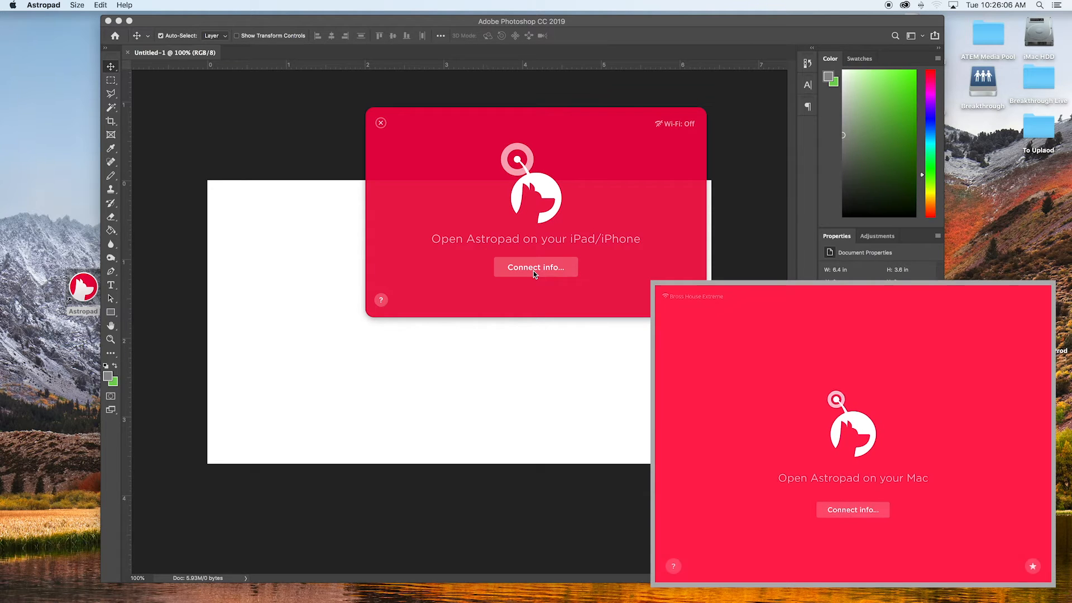
Start mirroring the Mac screen to the iPad through Astropad
{"action": "left_click", "coordinate": [535, 267]}
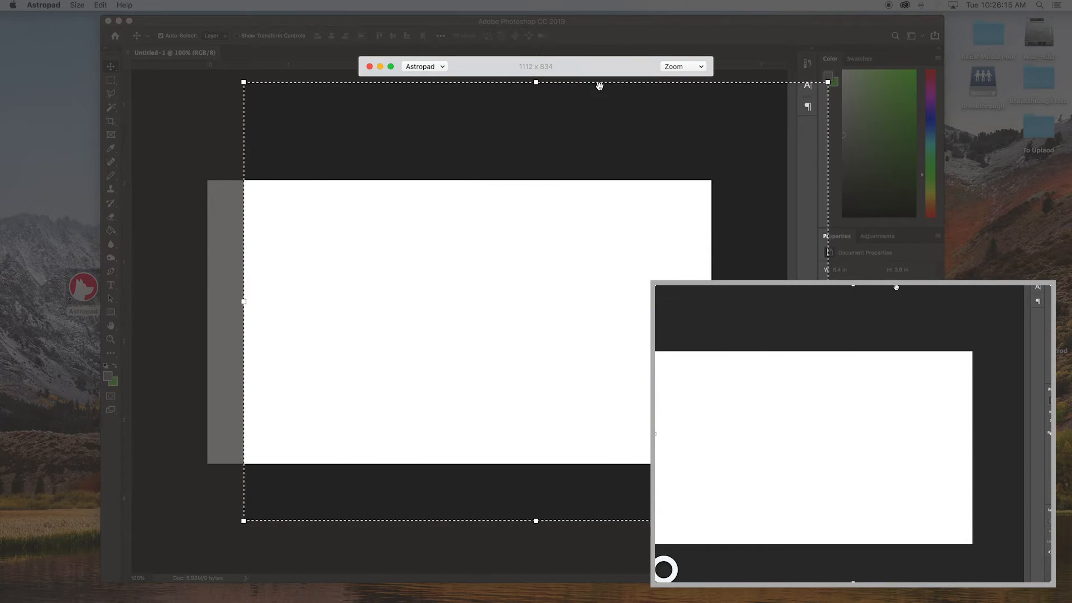
{"action": "mouse_move", "coordinate": [368, 21]}
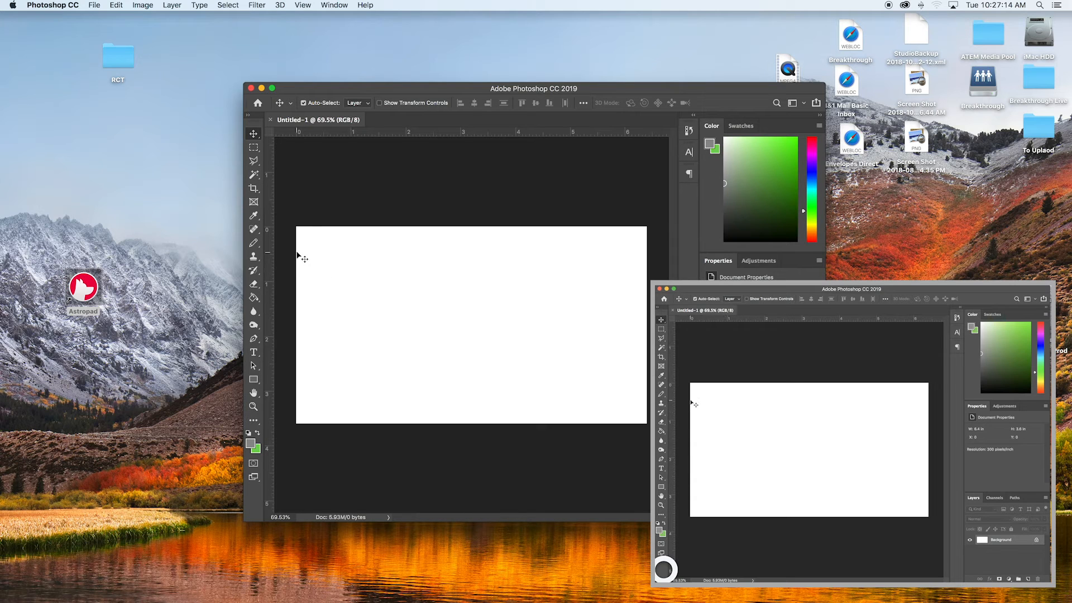
Draw a long wavy gray pencil line and a hooked figure, zooming out to see the canvas
{"action": "left_click", "coordinate": [253, 243]}
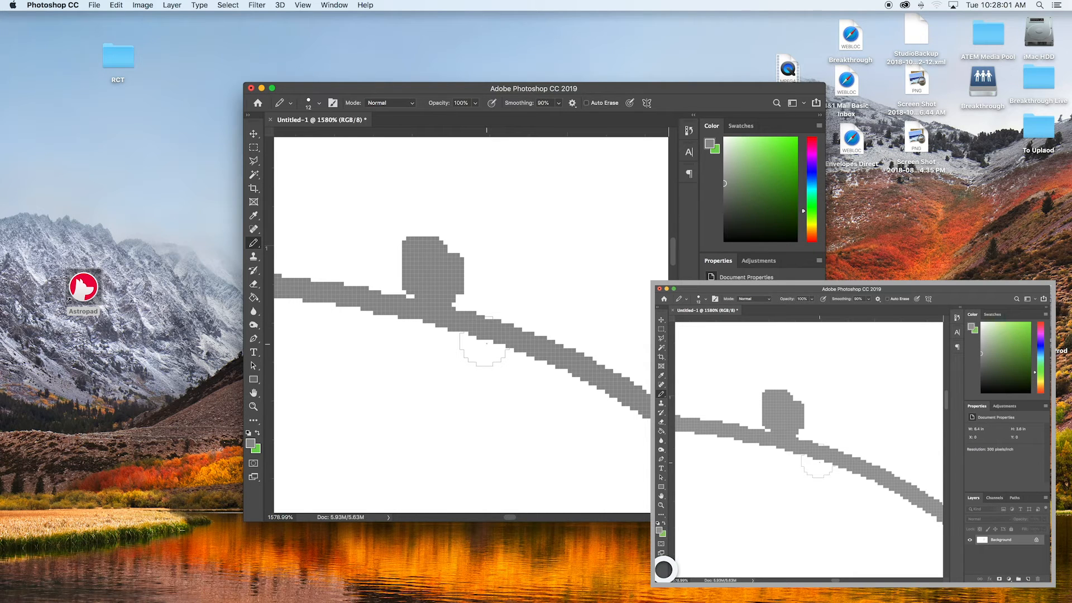
{"action": "left_click", "coordinate": [404, 183]}
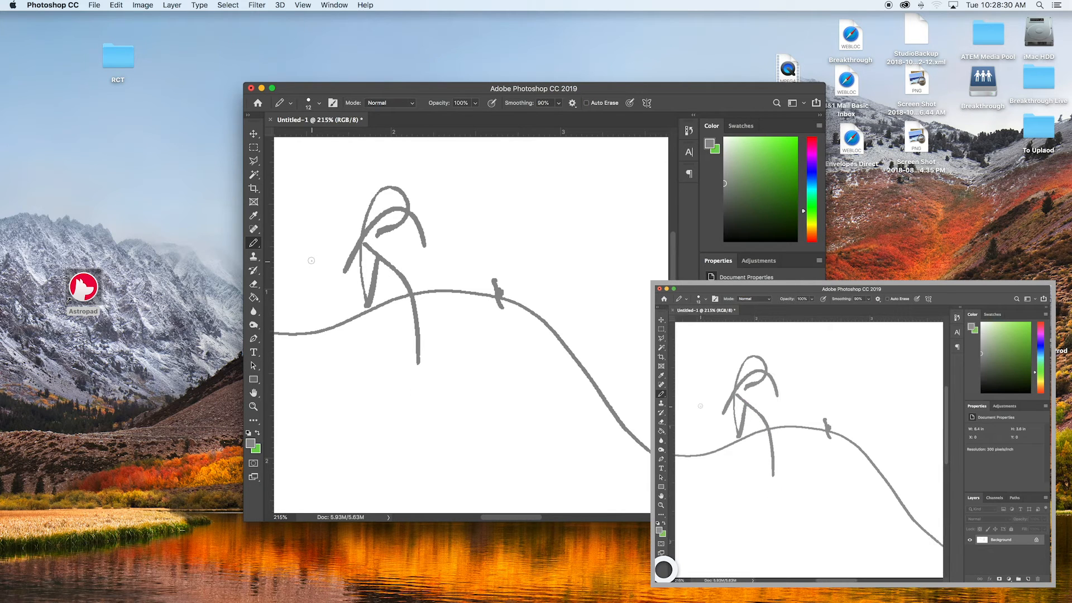
{"action": "mouse_move", "coordinate": [755, 484]}
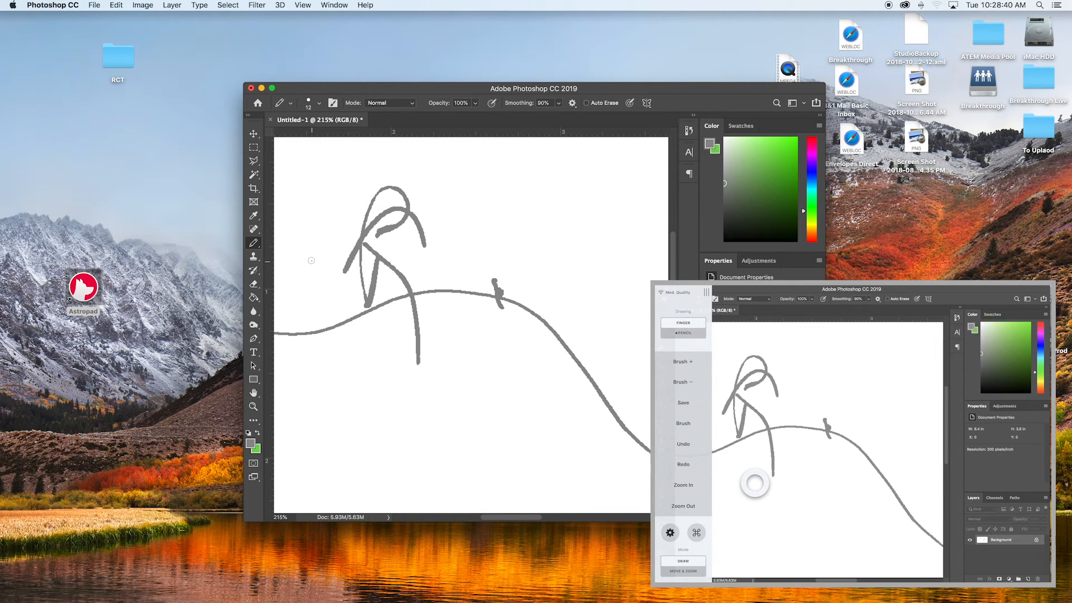
Browse Astropad's Edit Shortcuts and Connection info, then open and scroll General Settings
{"action": "left_click", "coordinate": [683, 333]}
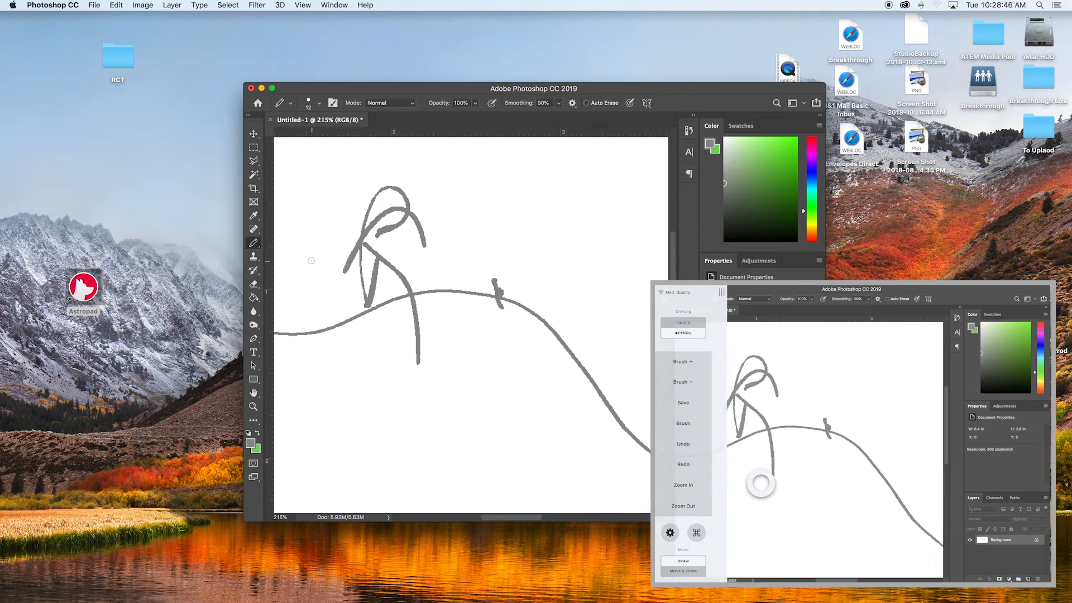
{"action": "left_click", "coordinate": [670, 532]}
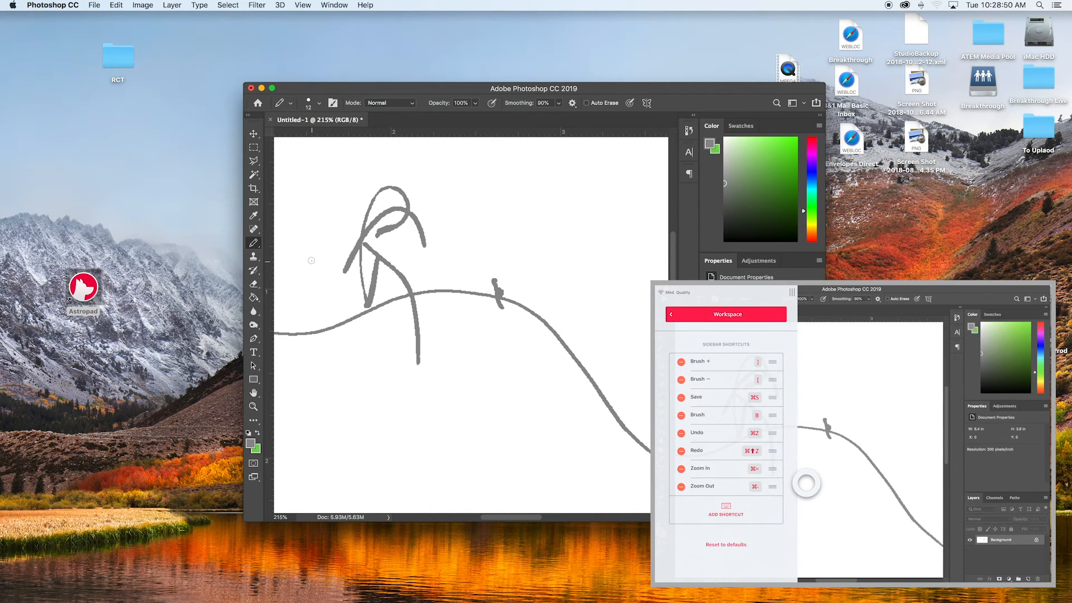
{"action": "left_click", "coordinate": [671, 314]}
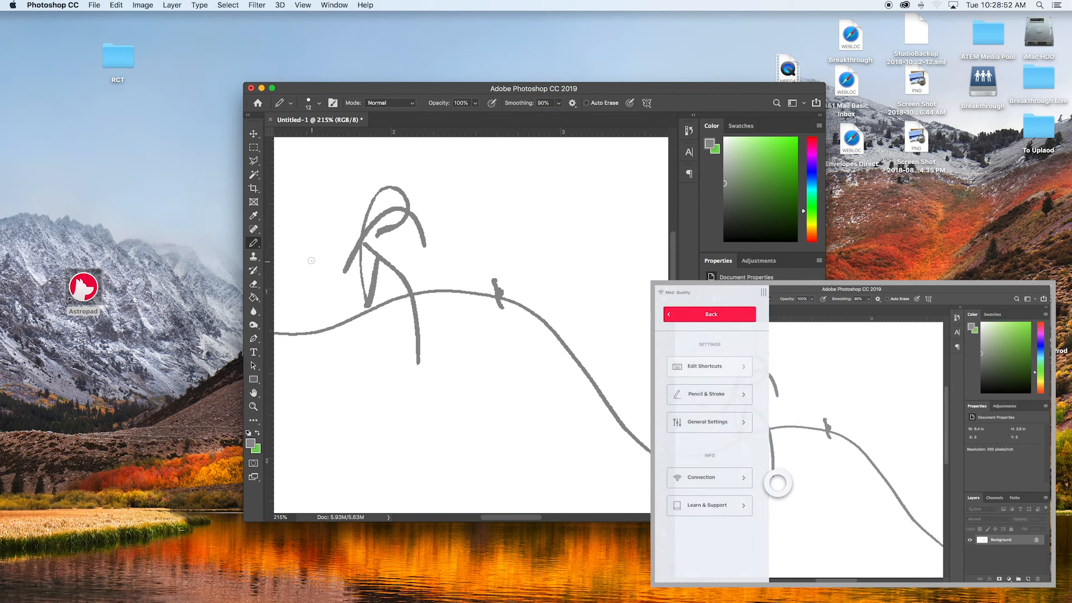
{"action": "left_click", "coordinate": [701, 478]}
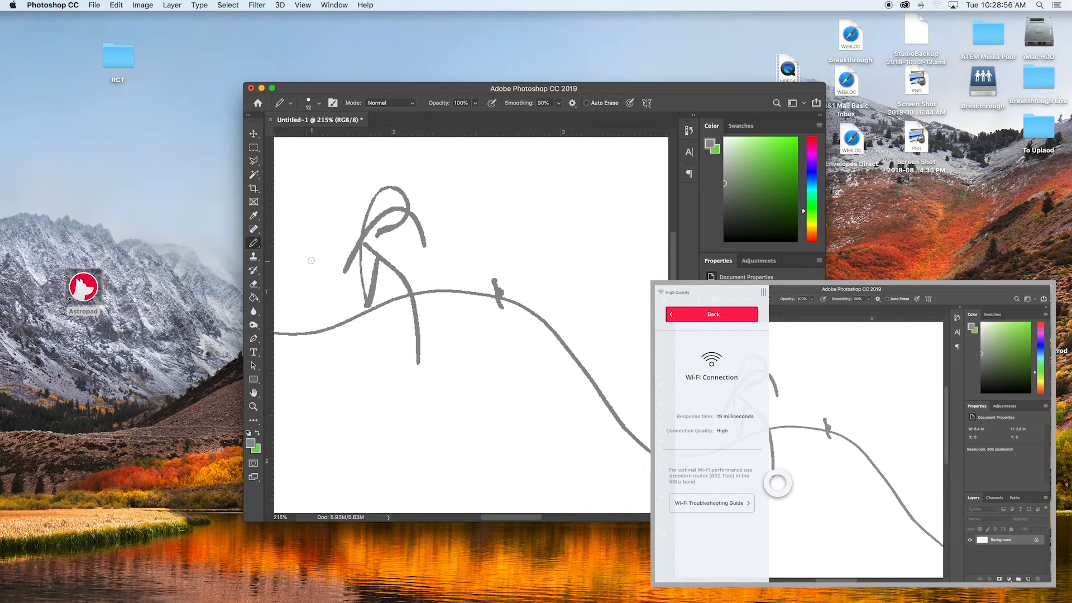
{"action": "left_click", "coordinate": [711, 314]}
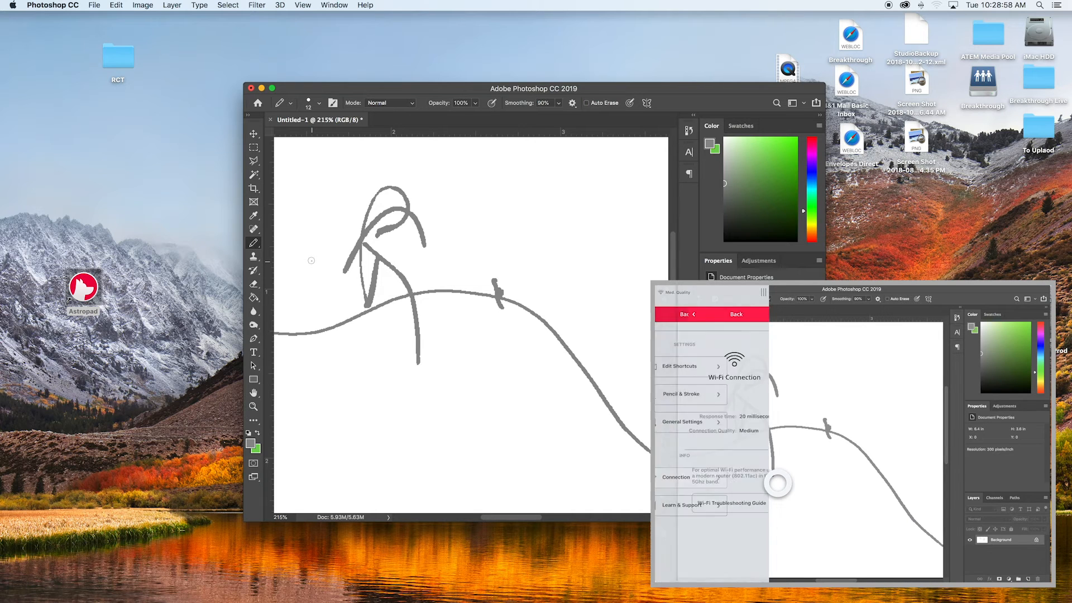
{"action": "left_click", "coordinate": [682, 421]}
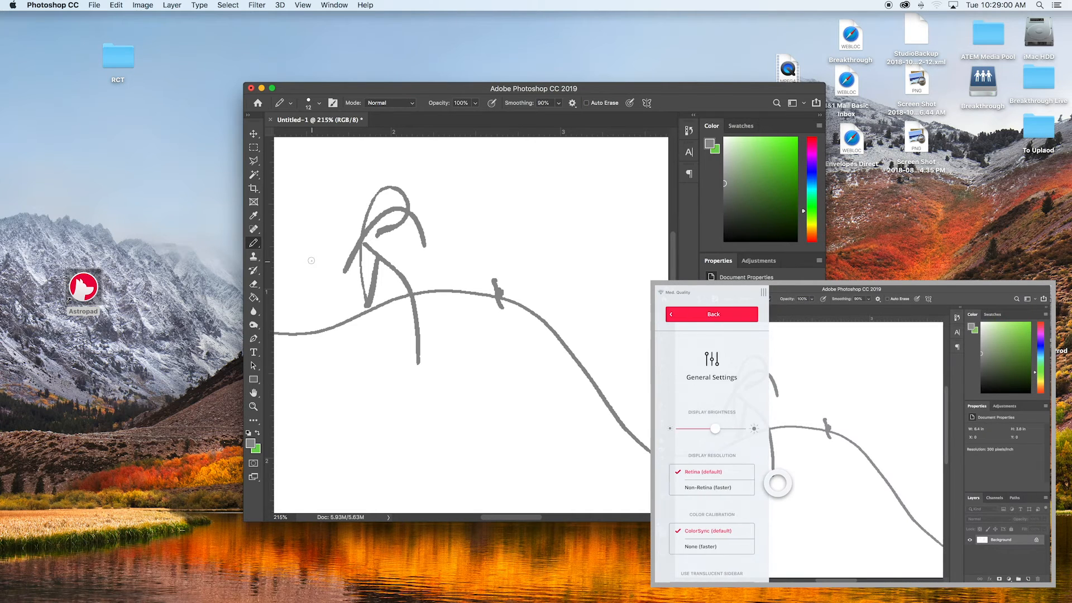
{"action": "scroll", "scroll_direction": "down", "scroll_amount": 3}
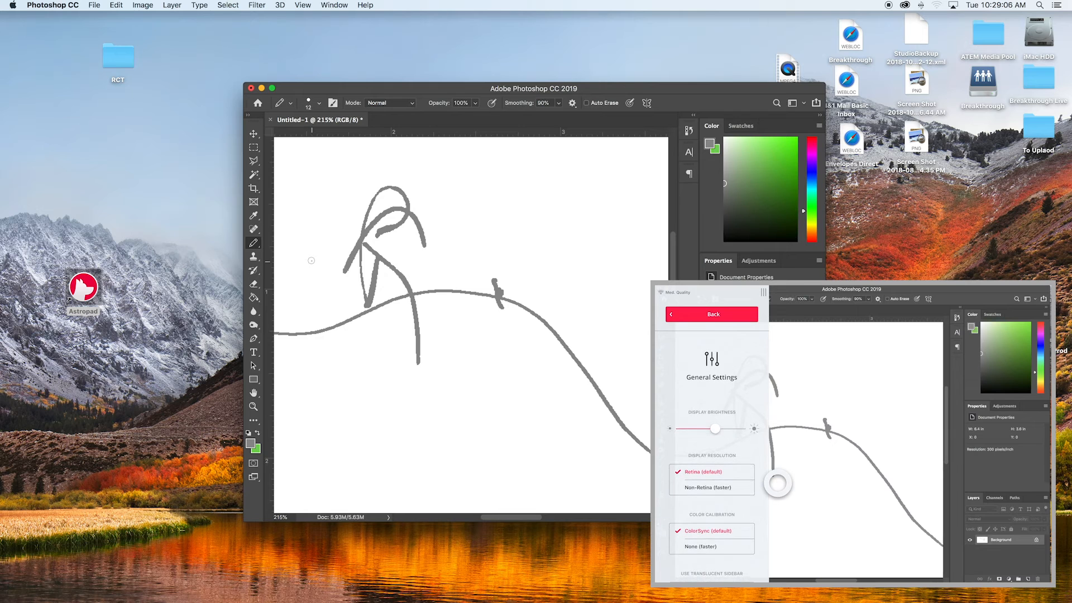
Leave settings, switch to Move & Zoom mode, and go fullscreen without the sidebar
{"action": "left_click", "coordinate": [711, 313]}
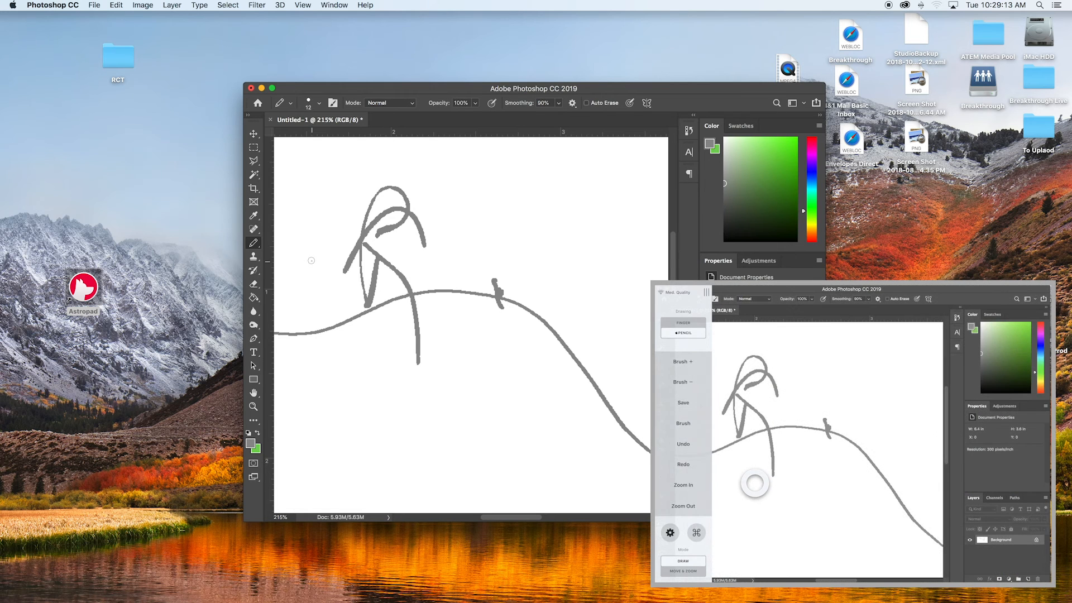
{"action": "left_click", "coordinate": [682, 570]}
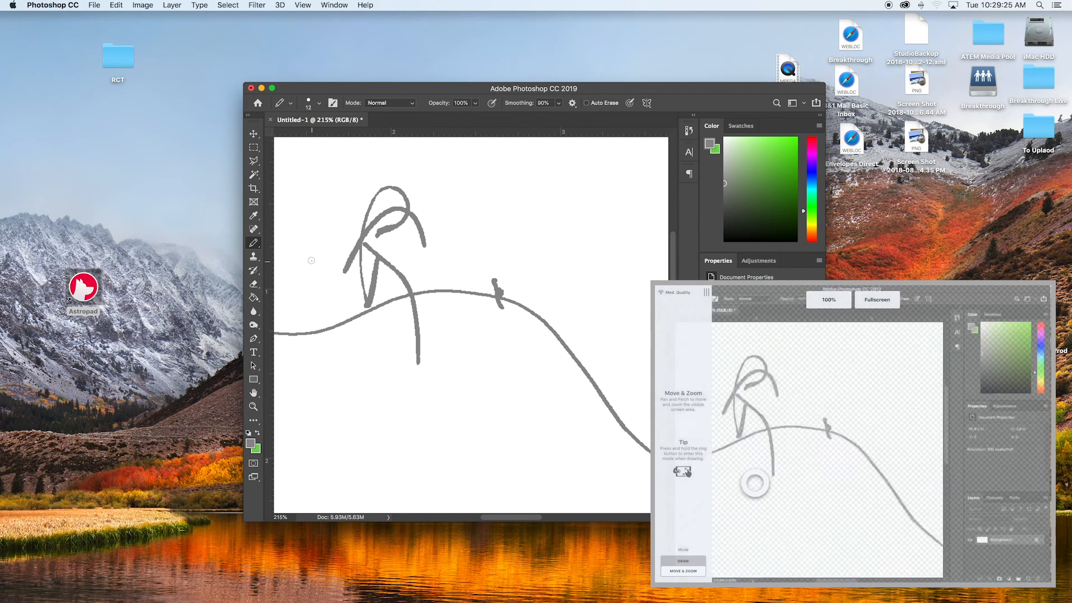
{"action": "left_click", "coordinate": [682, 561]}
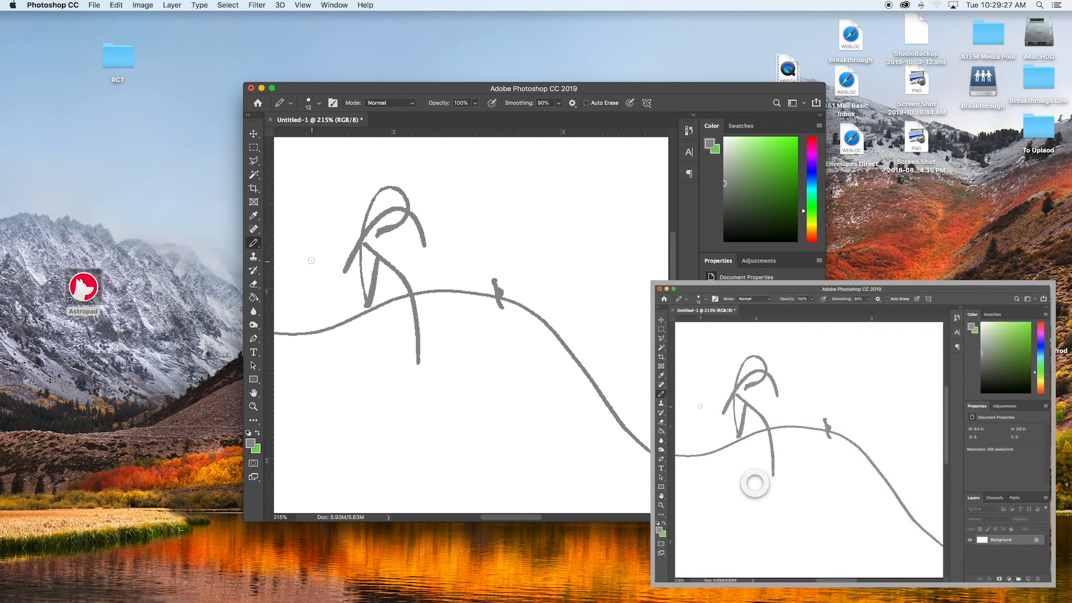